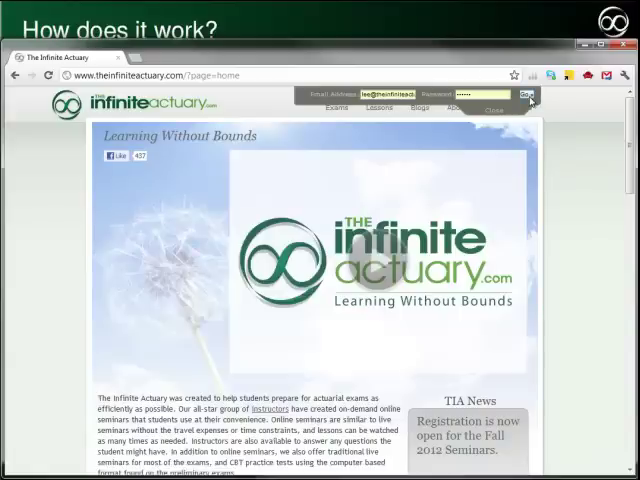
Reach the Joint Exam 1/P 2012 lessons page via My Stuff's registered seminars
click(528, 92)
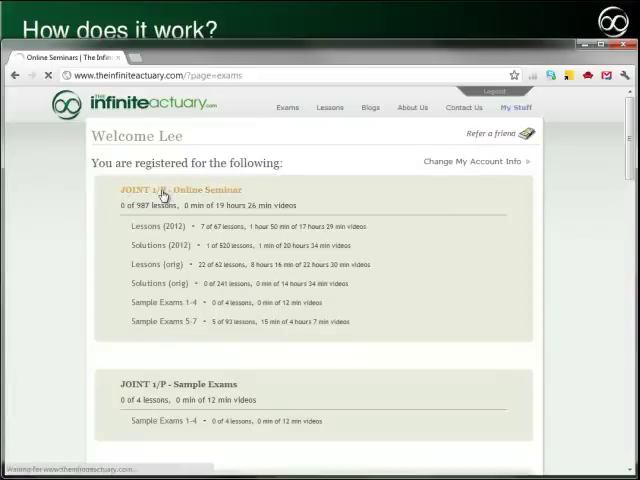
click(178, 188)
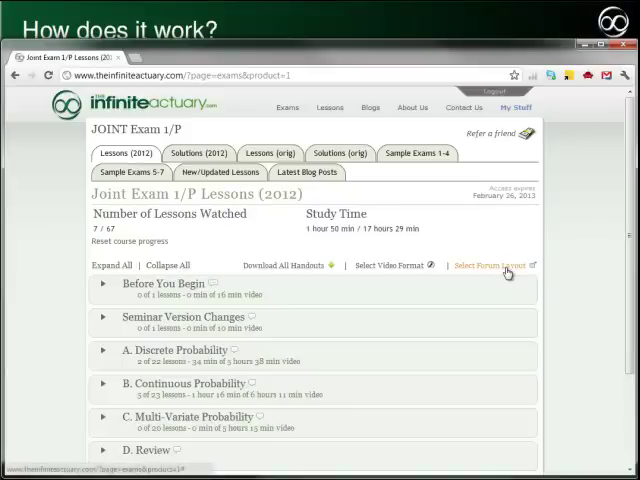
click(488, 264)
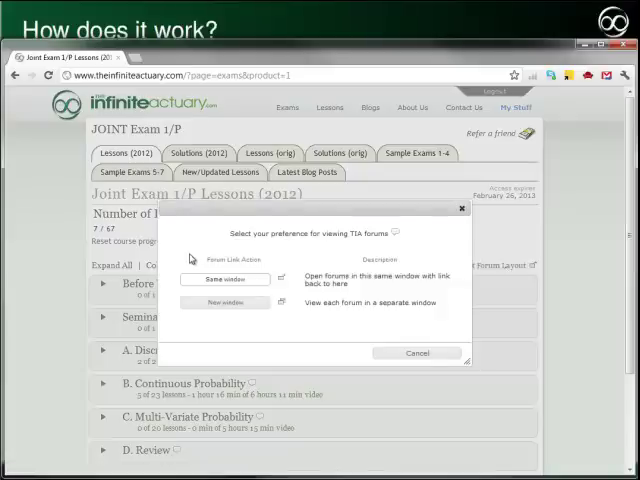
mouse_move(226, 304)
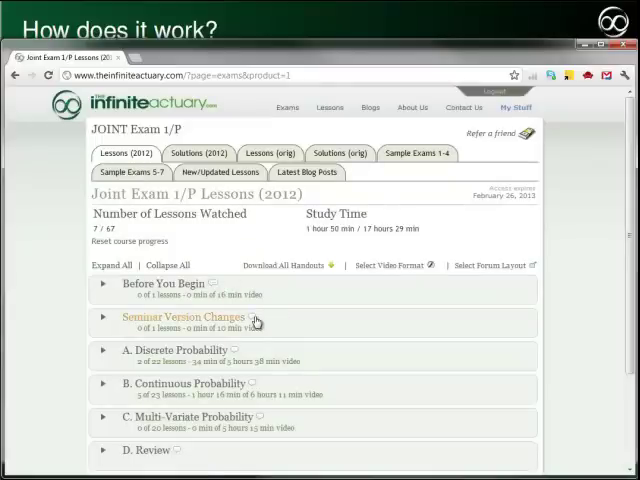
mouse_move(234, 354)
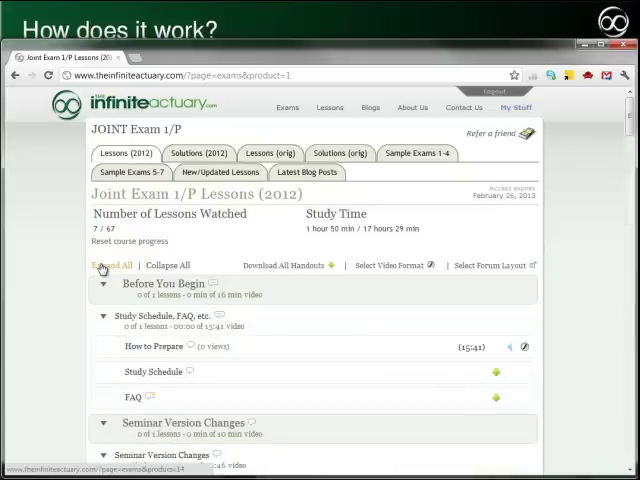
Scroll the lesson list and enter the Before You Begin forum's welcome topic
scroll(down, 3)
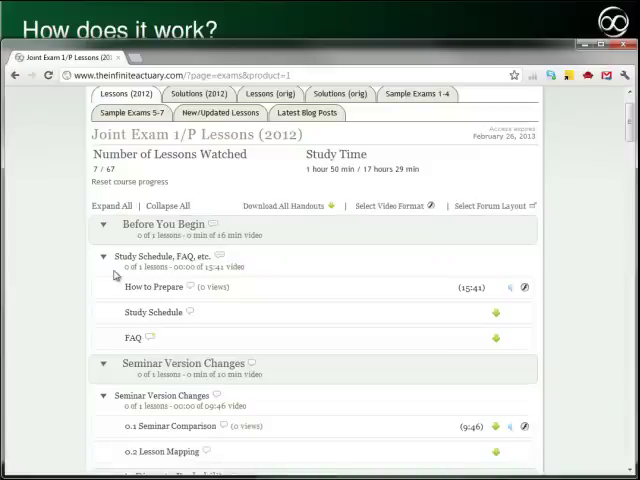
scroll(down, 3)
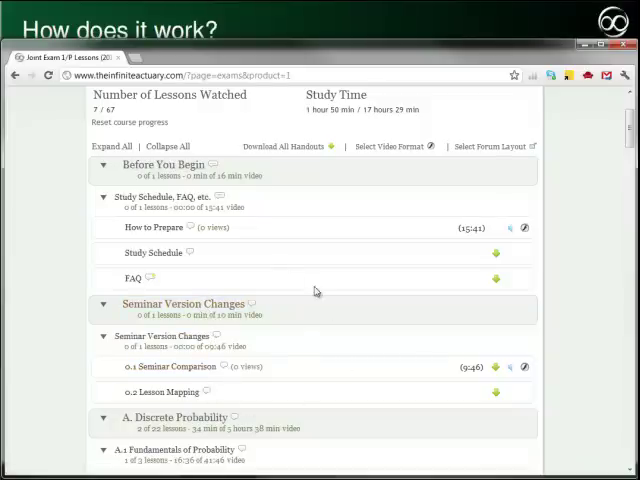
mouse_move(254, 264)
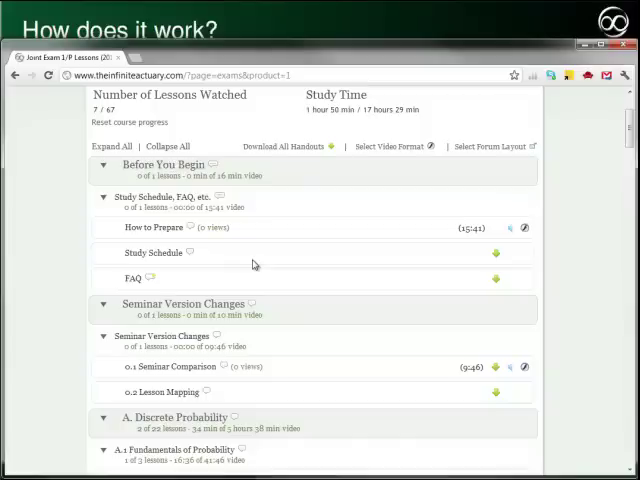
mouse_move(154, 252)
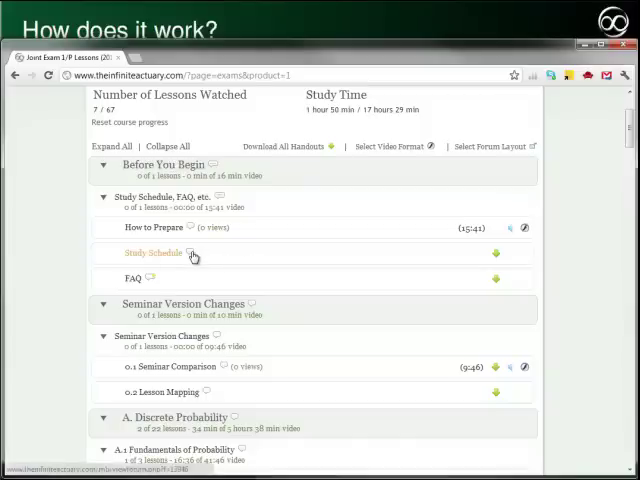
mouse_move(150, 278)
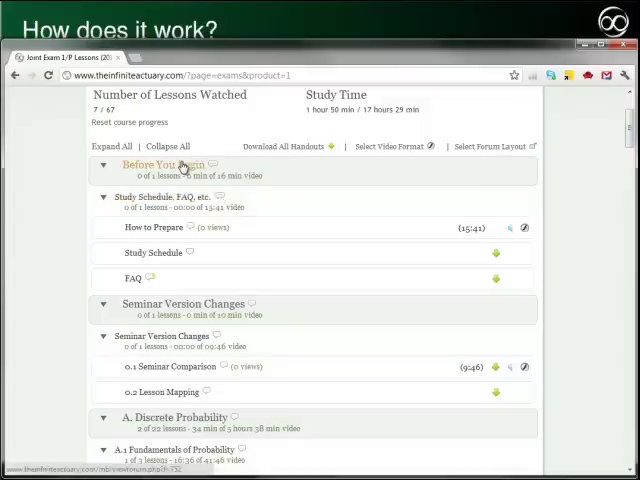
click(164, 164)
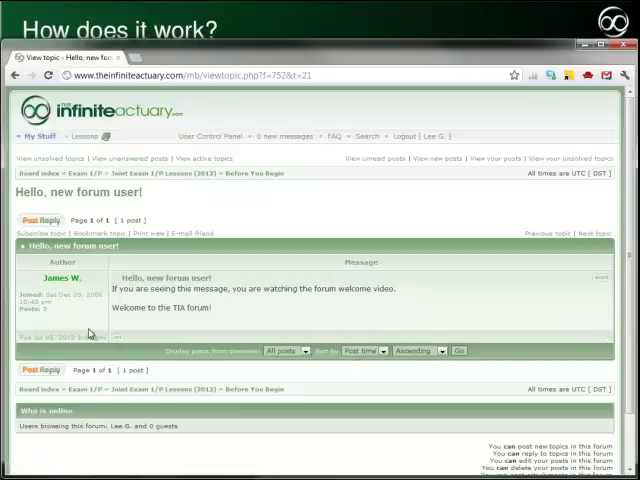
mouse_move(280, 316)
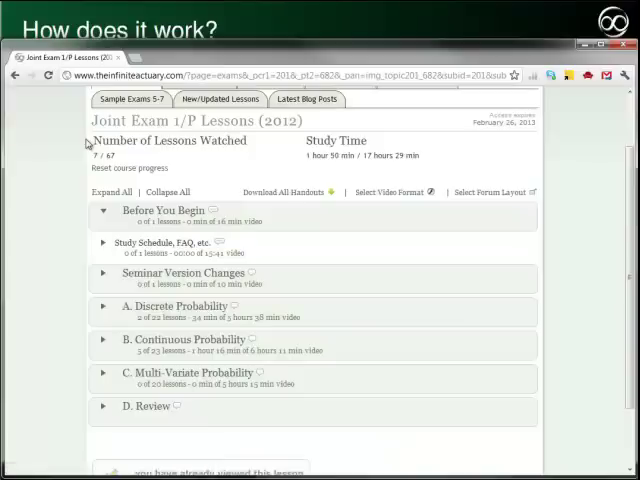
mouse_move(236, 242)
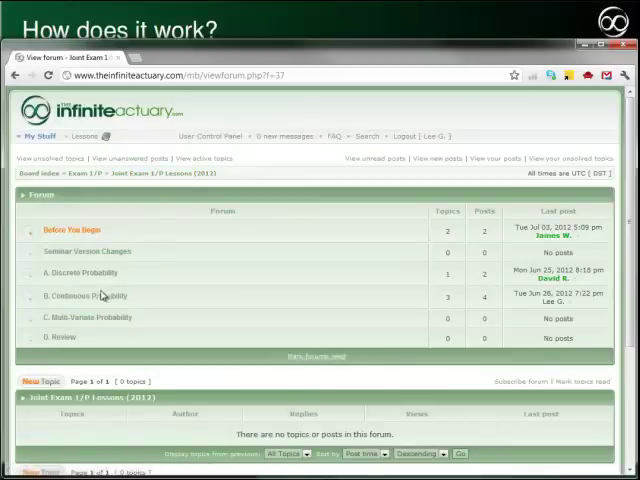
Enter the B. Continuous Probability forum listing subforums Calculus Review to Normal Approximation
click(88, 294)
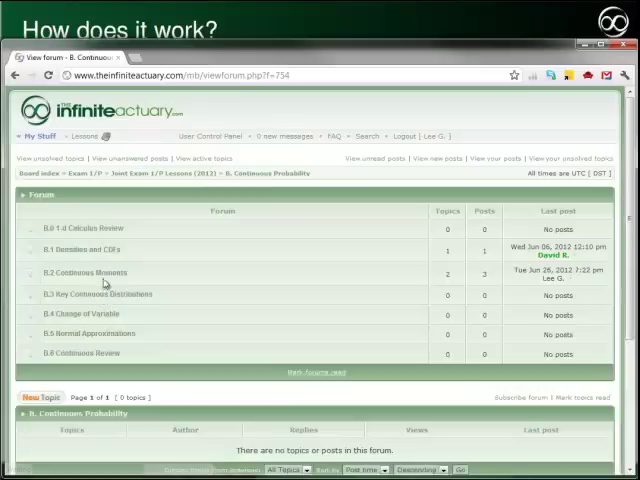
Go into B.3 Continuous Moments, then its Handouts and Problems subforum for a new topic
click(78, 272)
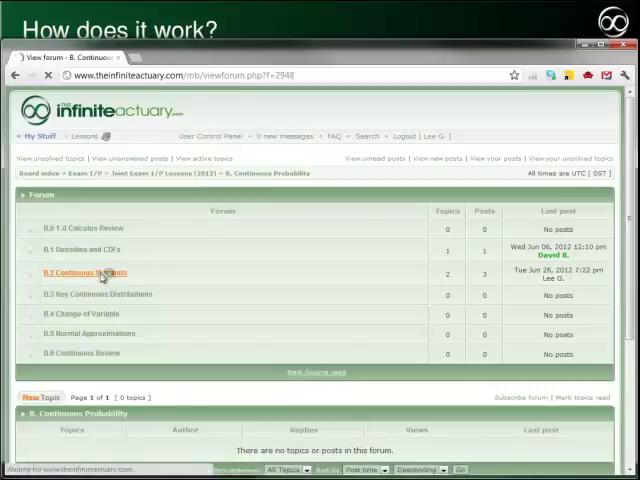
click(82, 272)
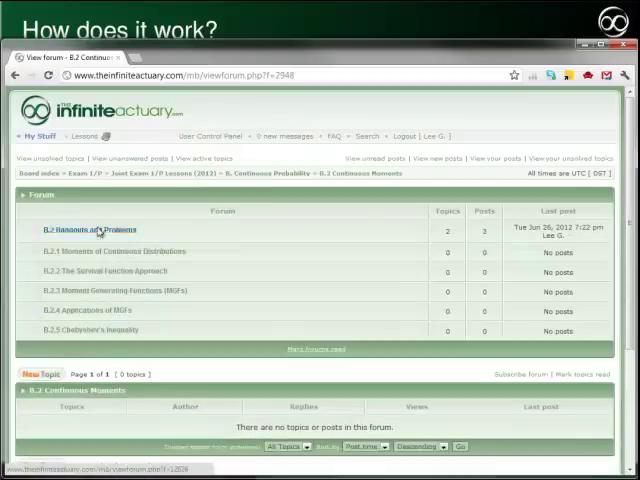
click(88, 228)
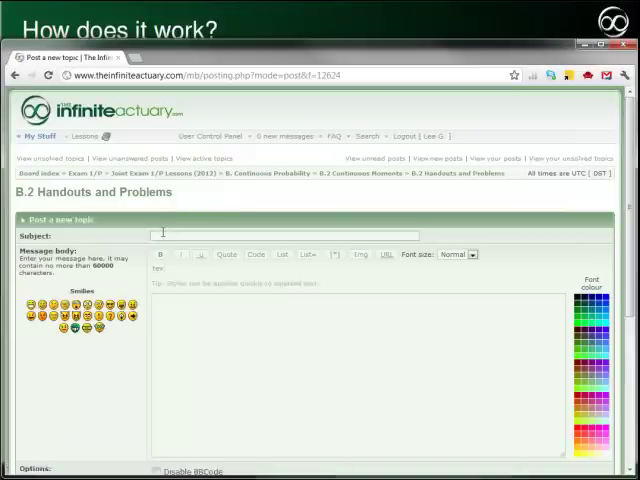
Write subject 'Is this part of Exam 1/P?' with the integral marked as LaTeX, plus Wow! and Really?
text(Is this part of Exam 1/P?)
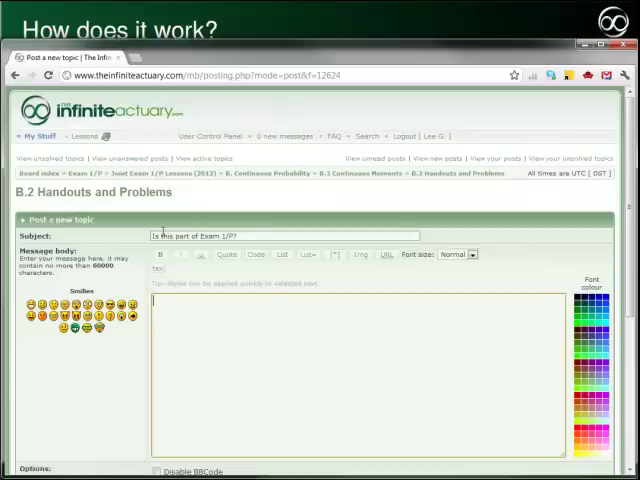
text(\int_0^{\infty} t^2 {}_tp_x\mu_{x+t} dt)
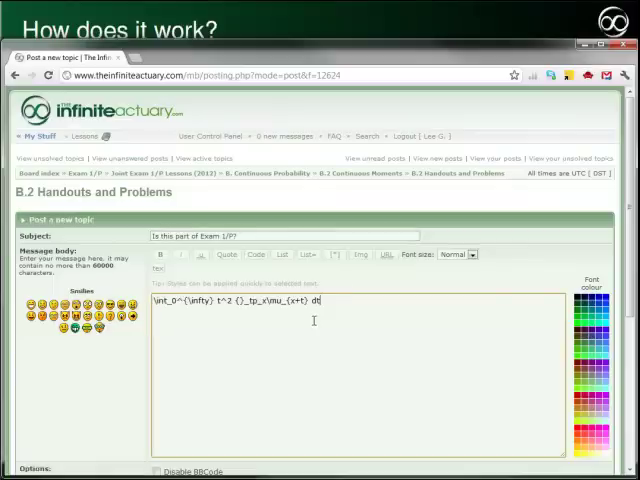
text(Wow!)
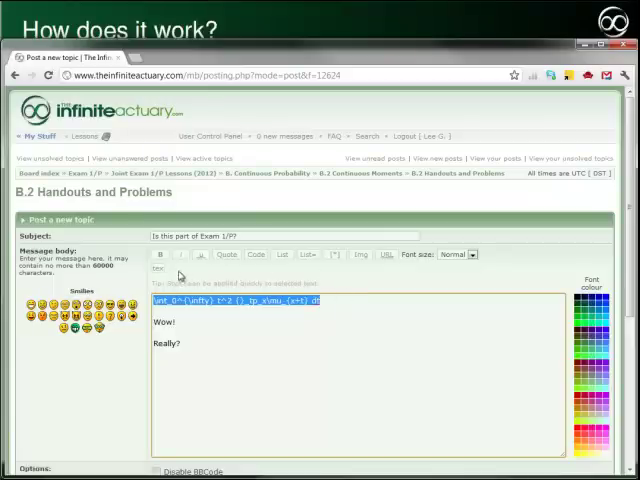
click(156, 268)
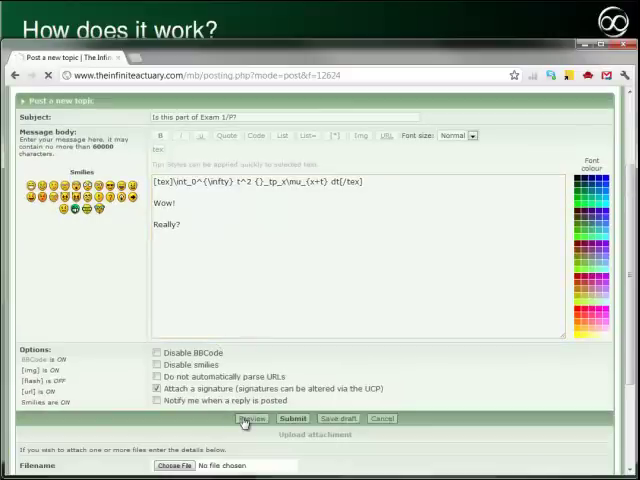
Preview the draft, colour Wow! dark red and enlarge Really? with a font size choice
click(252, 418)
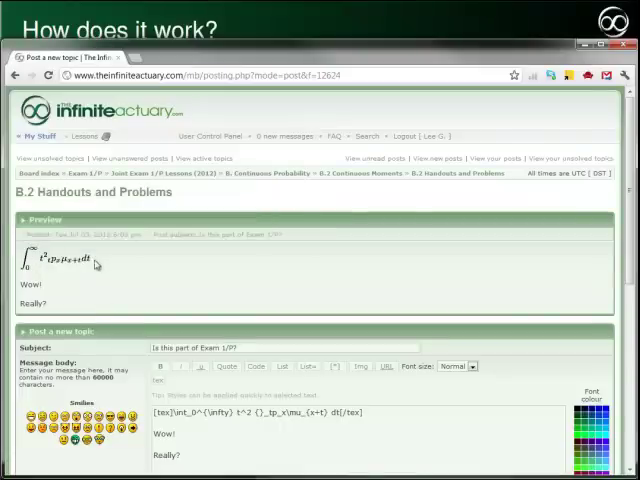
scroll(down, 3)
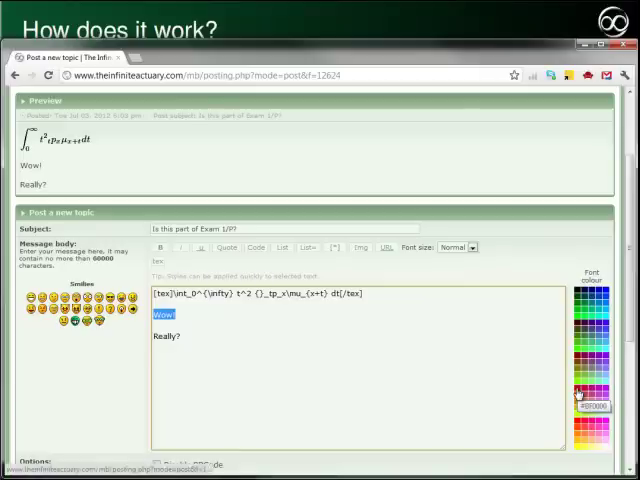
click(580, 396)
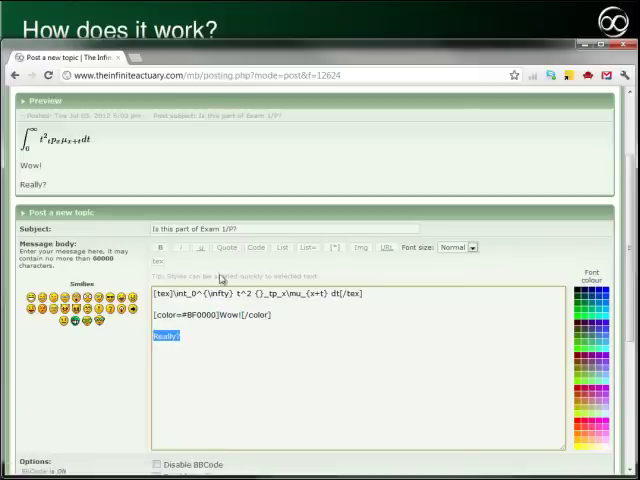
click(458, 246)
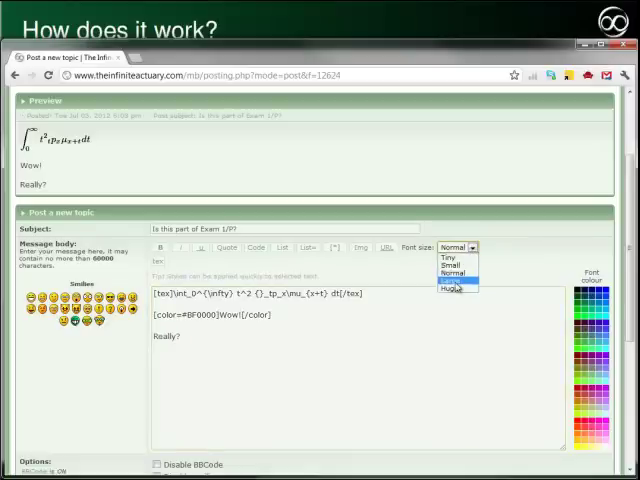
click(452, 288)
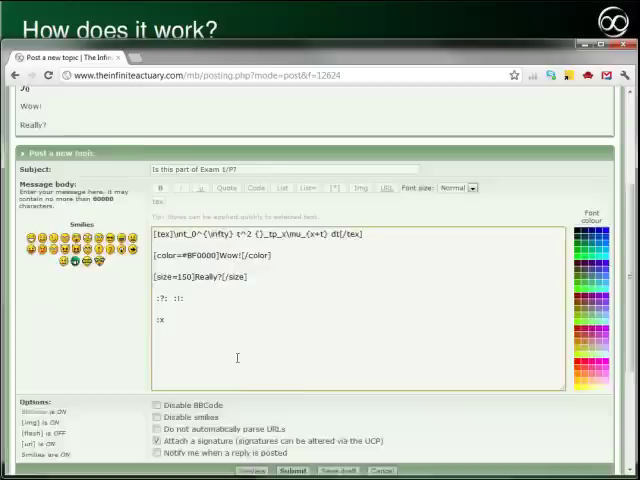
Add smilies to the message and scroll to the Preview/Submit buttons
scroll(down, 3)
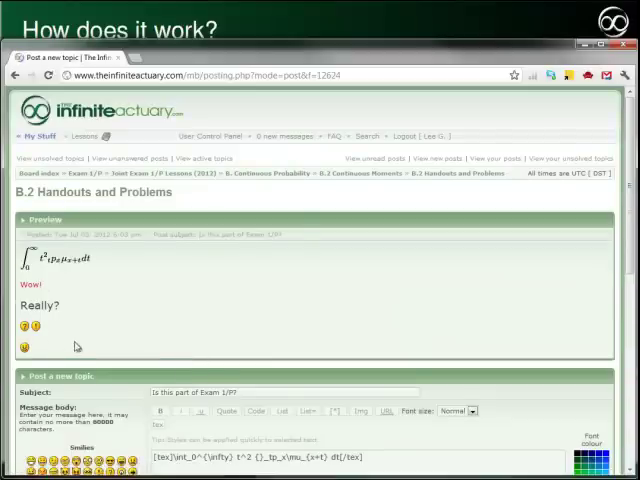
scroll(down, 3)
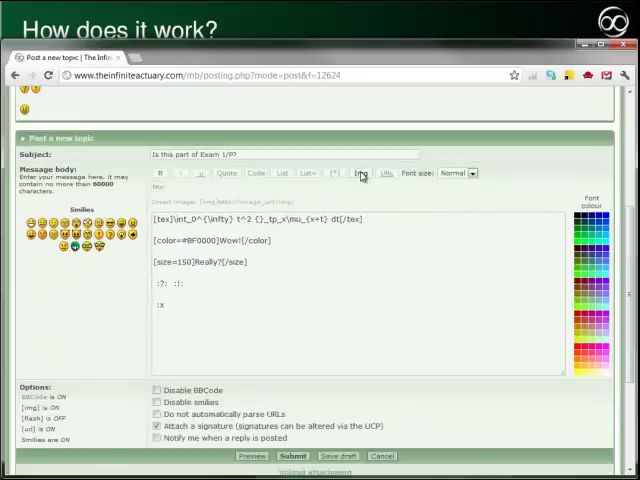
click(386, 172)
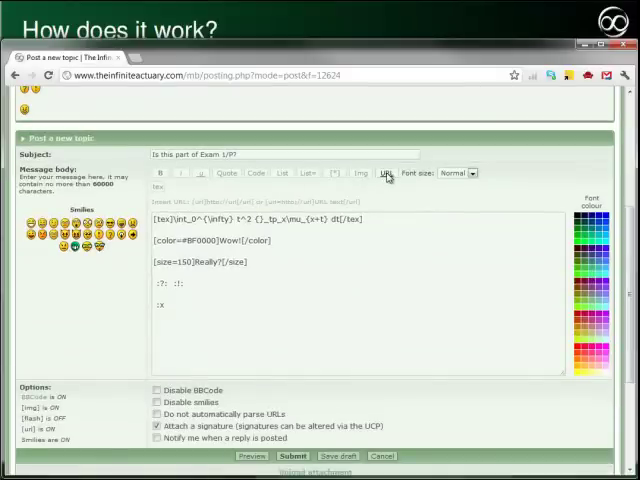
scroll(down, 3)
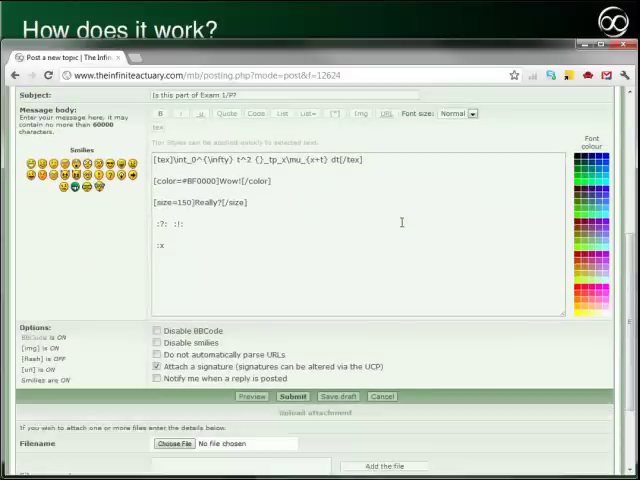
scroll(down, 3)
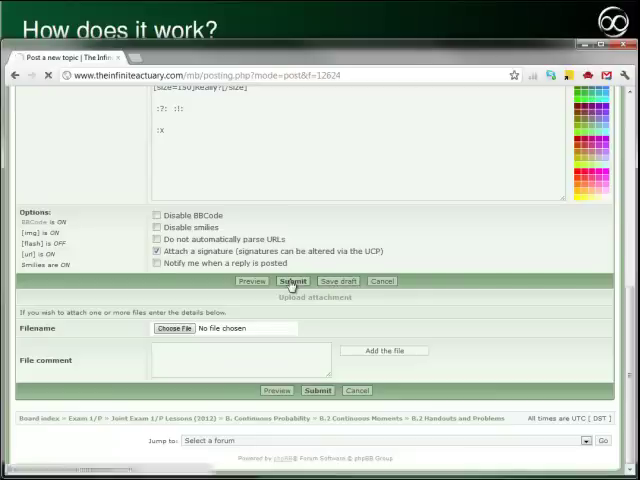
Submit the topic so it appears posted with the rendered integral and styled text
click(292, 280)
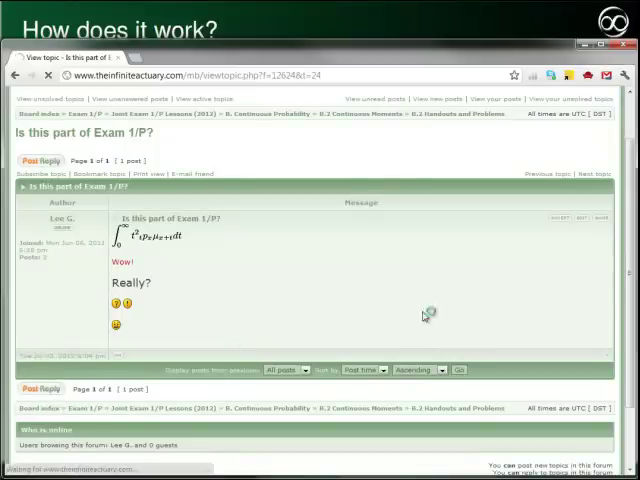
Post the reply 'No, this looks like it comes from MLC. You should definitely take exam 1/P first.'
click(40, 160)
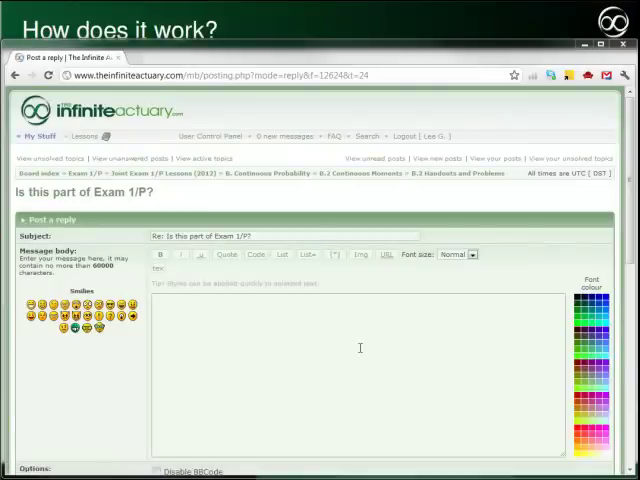
text(No, this looks like it comes from MLC.  You should definitely take exam 1/P first.)
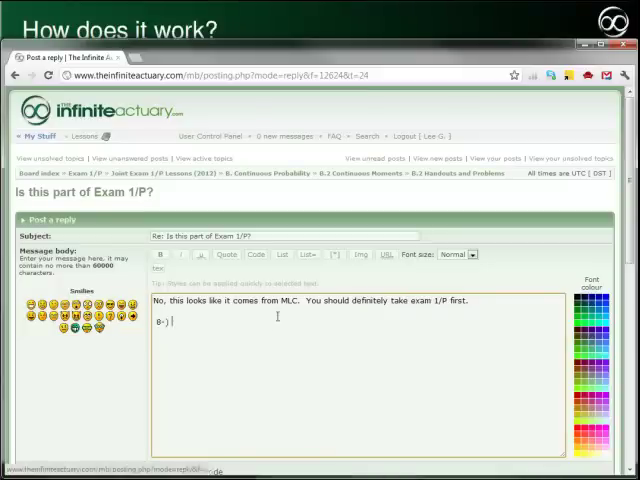
scroll(down, 3)
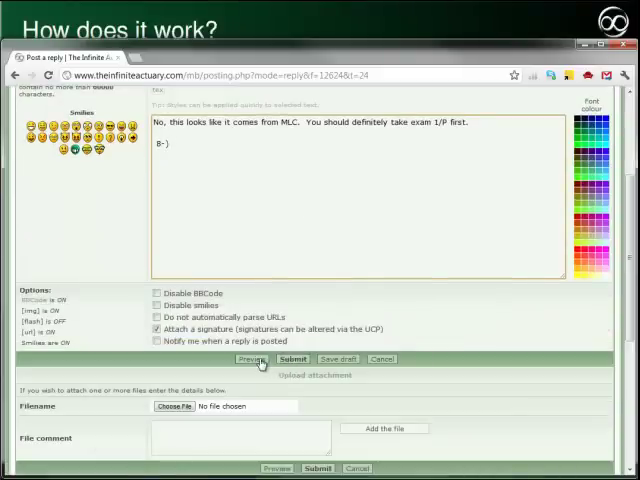
click(292, 360)
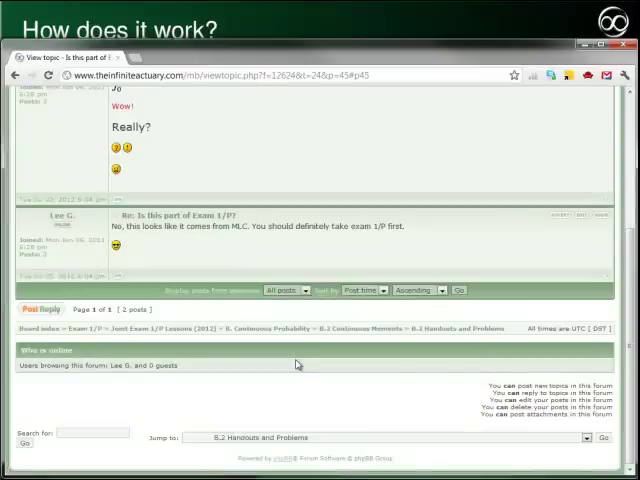
scroll(up, 3)
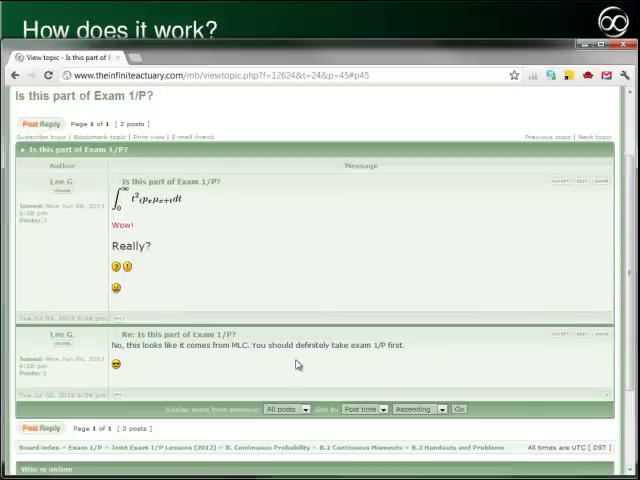
mouse_move(564, 344)
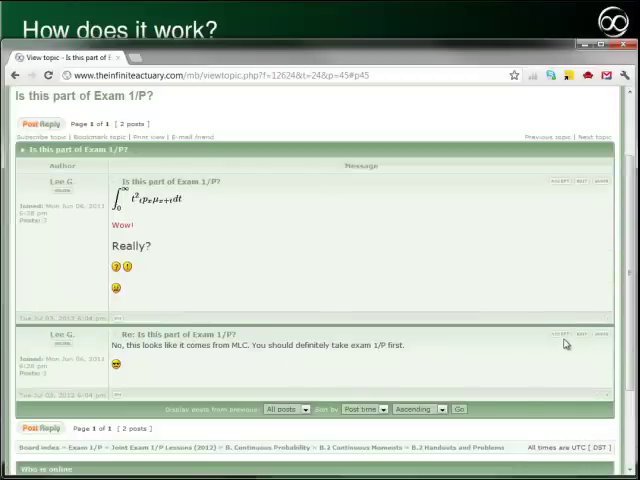
mouse_move(568, 338)
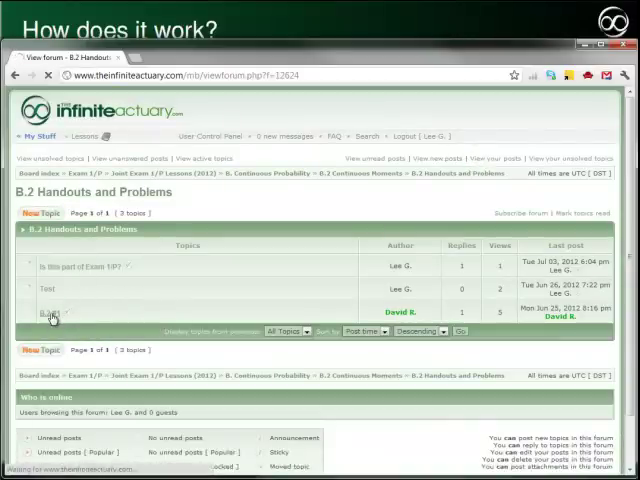
Read through the B.2 #1 discussion thread's posts
click(50, 318)
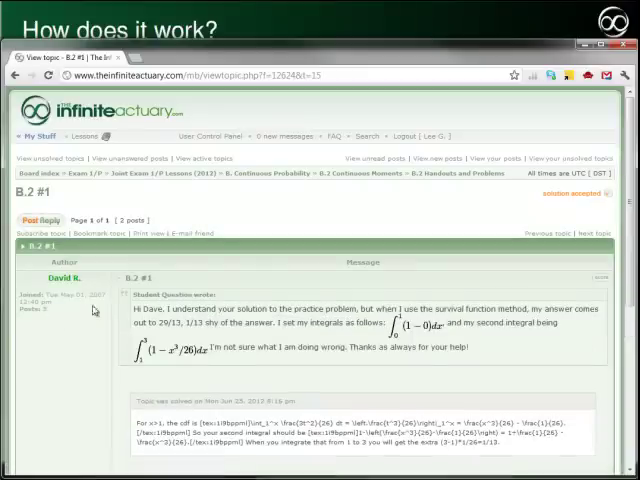
scroll(down, 3)
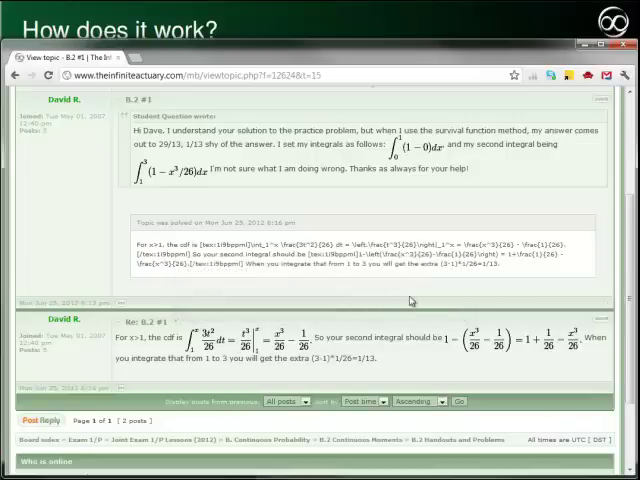
scroll(down, 3)
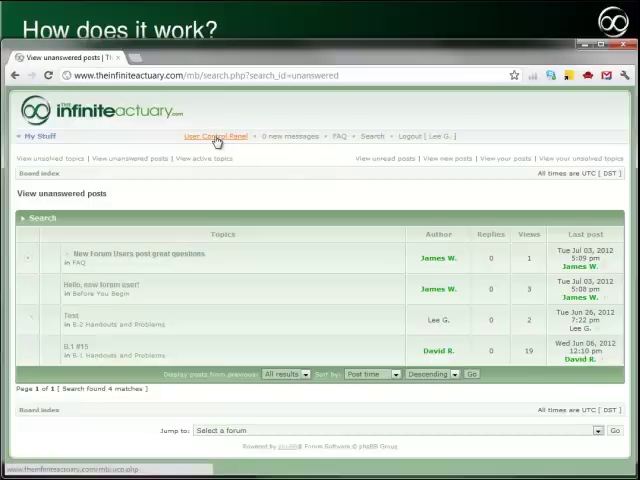
Visit the UCP overview, Profile, Edit signature and Private messages, ending on Manage friends
click(212, 136)
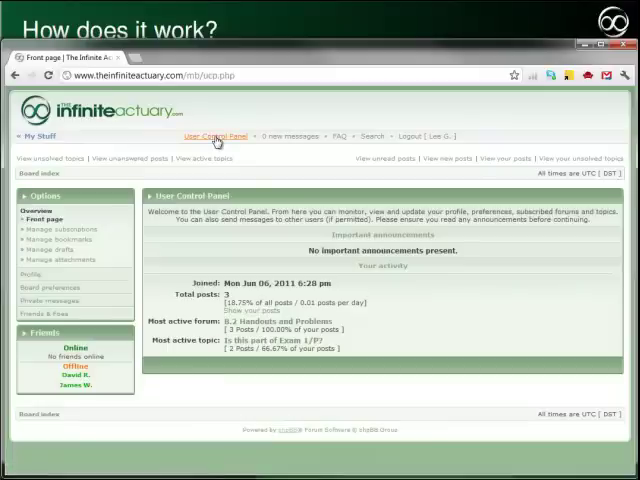
mouse_move(50, 276)
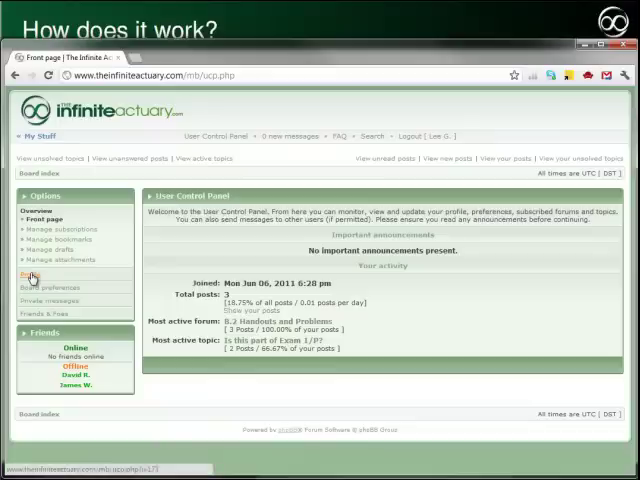
click(32, 276)
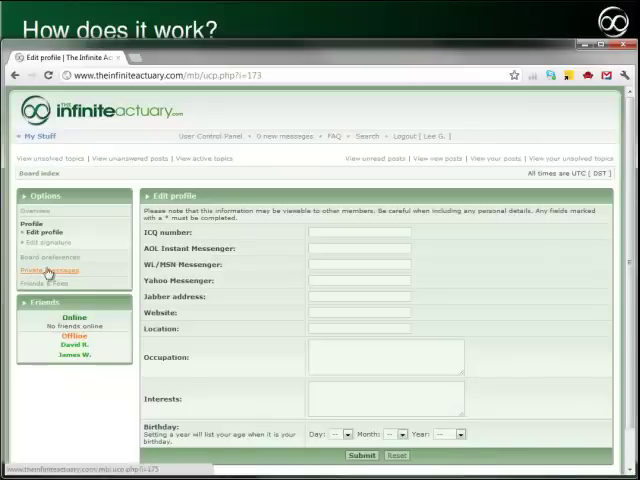
click(50, 242)
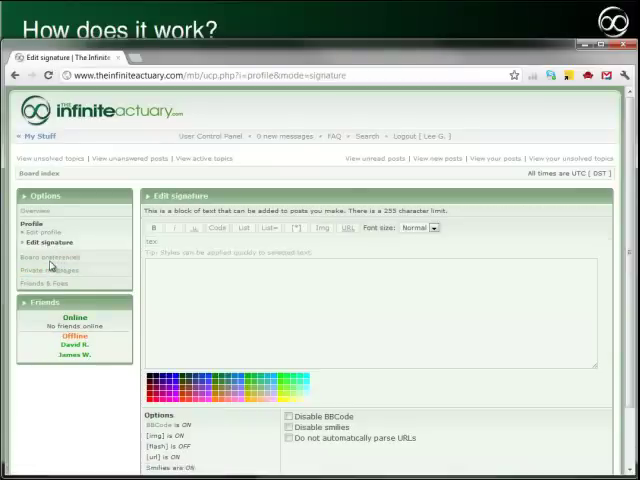
click(54, 242)
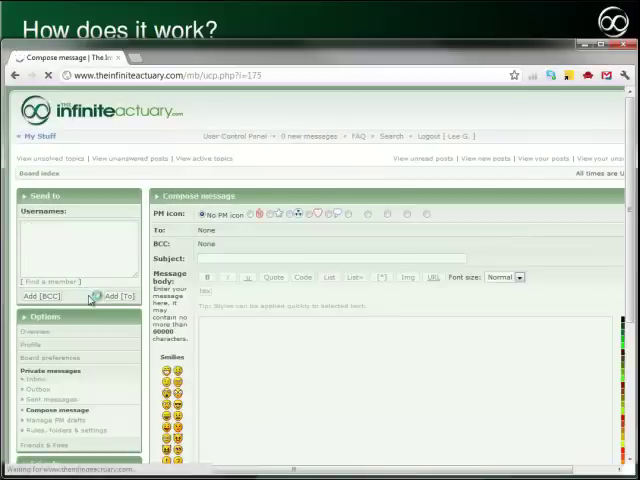
scroll(down, 3)
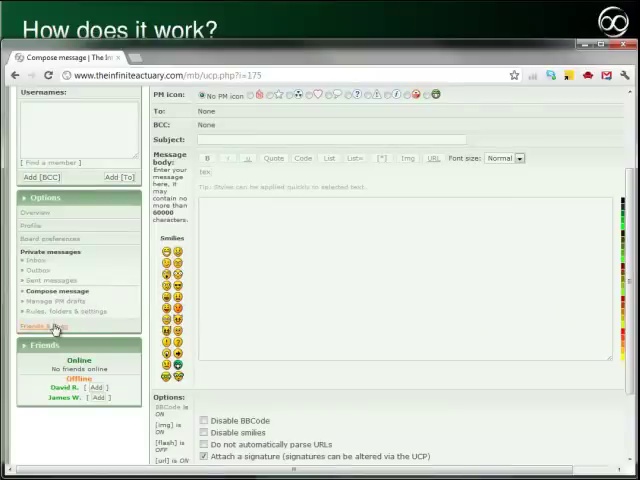
click(50, 326)
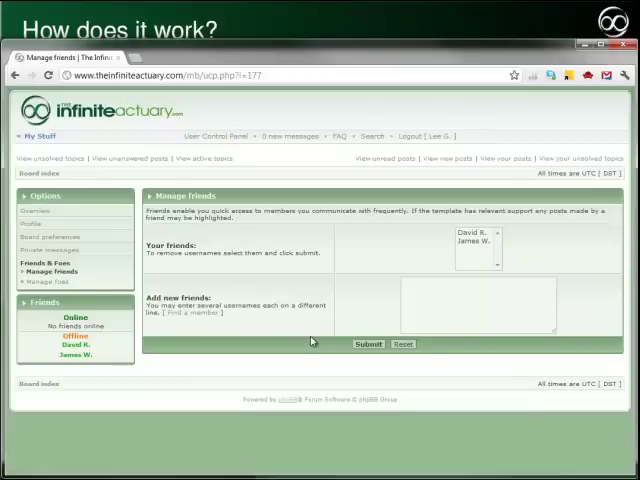
mouse_move(344, 226)
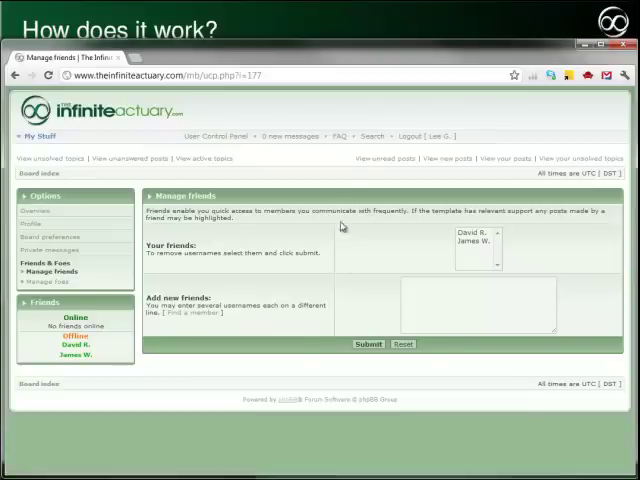